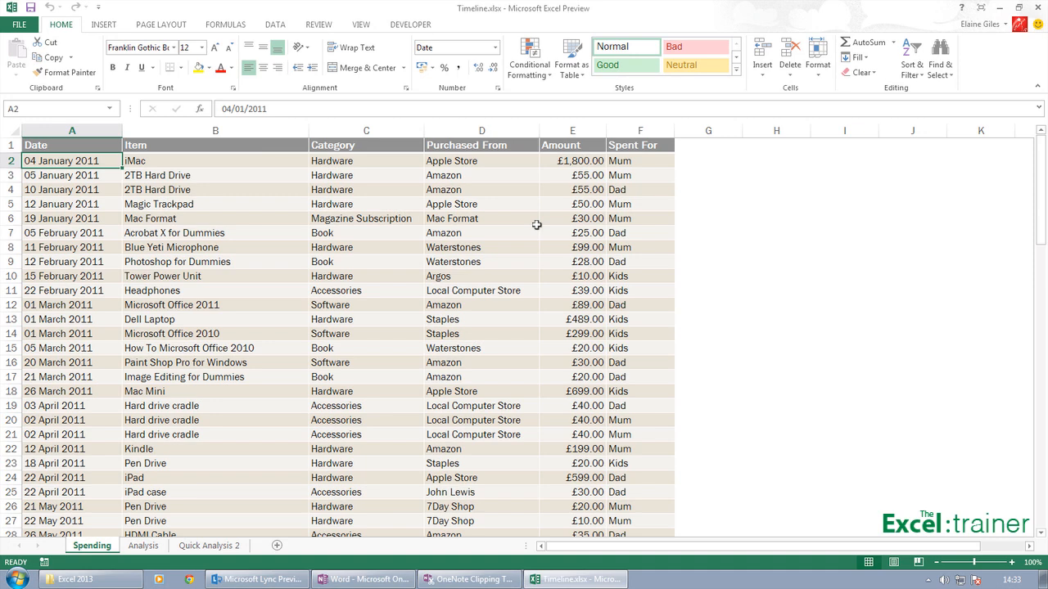
# Select cell C7 in the spending data and switch to the Insert ribbon.
pyautogui.click(357, 233)
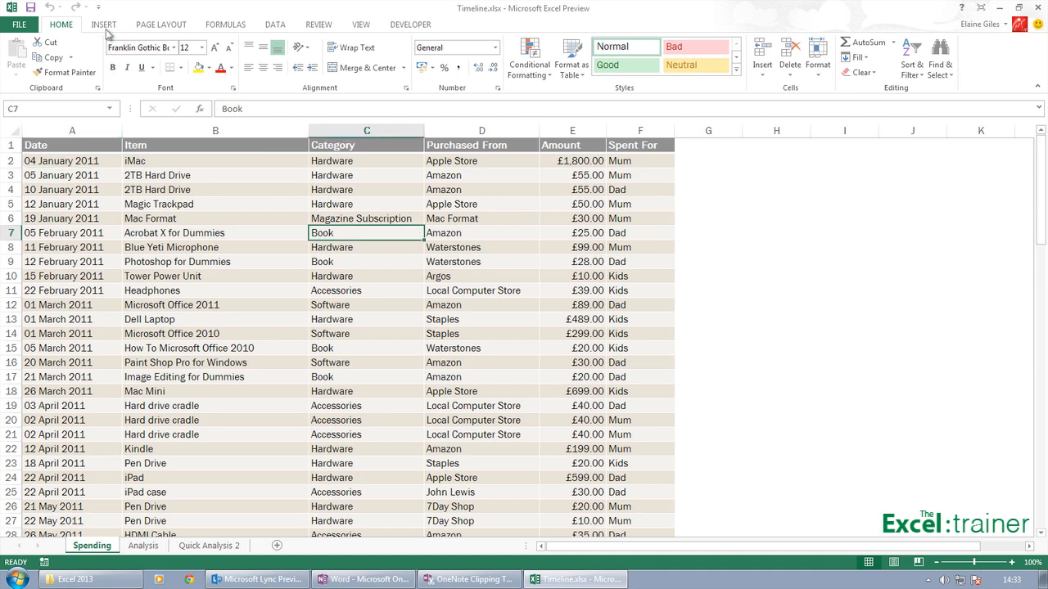
pyautogui.click(103, 25)
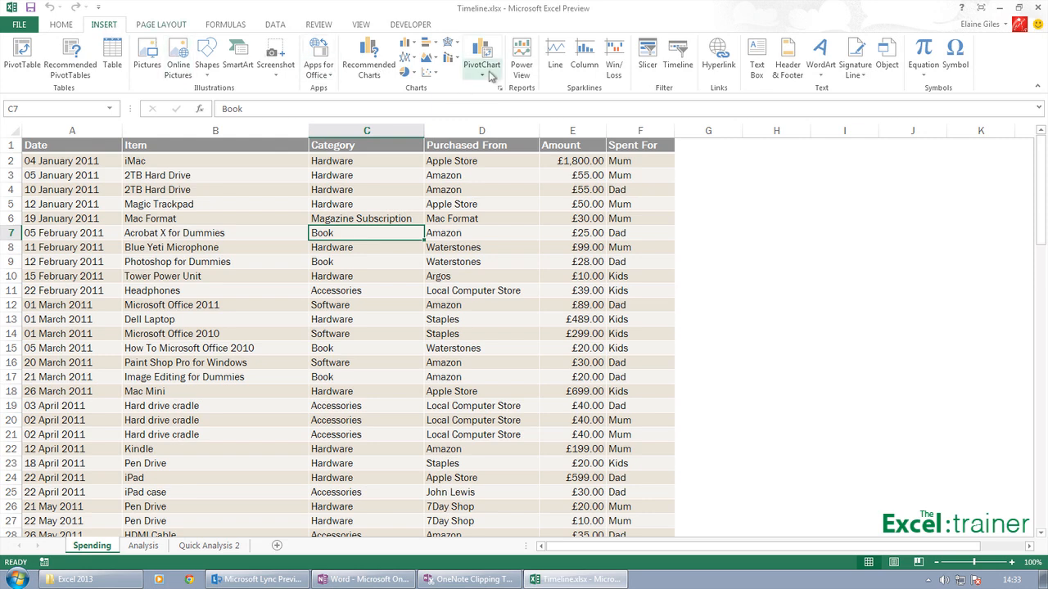
# Create a pivot chart from the table range on a new worksheet.
pyautogui.click(485, 62)
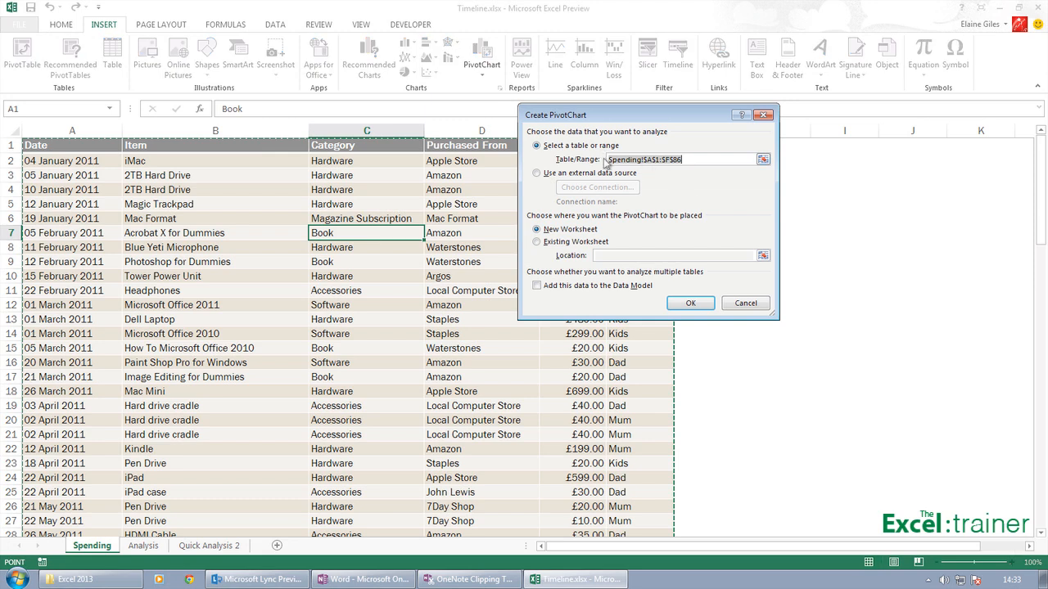
pyautogui.moveTo(262, 323)
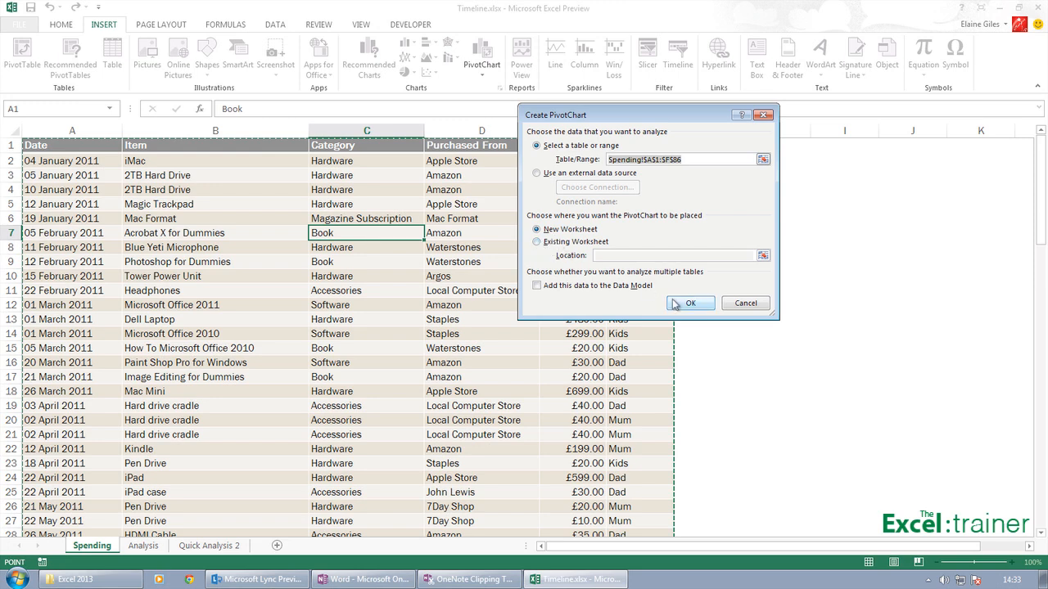
pyautogui.click(691, 303)
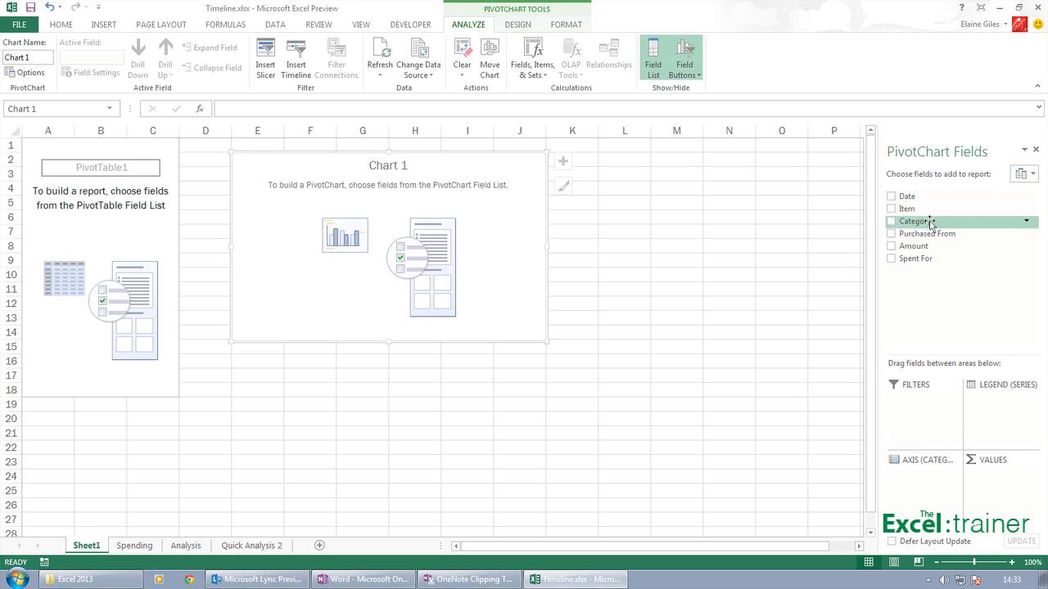
# Add Category as the axis and Amount as summed values, then view Design and Format ribbons.
pyautogui.click(891, 221)
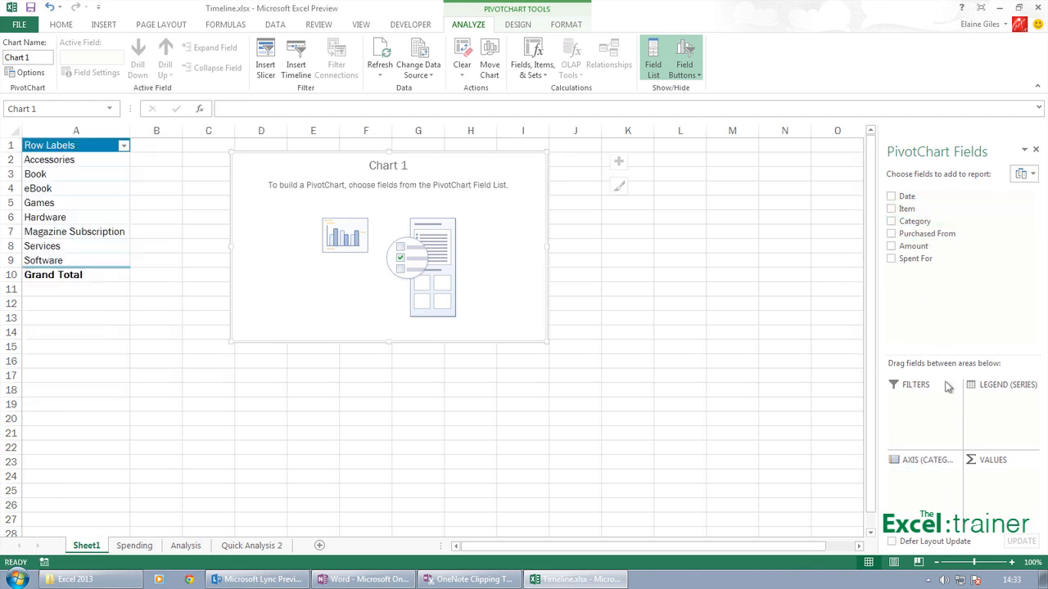
pyautogui.click(891, 221)
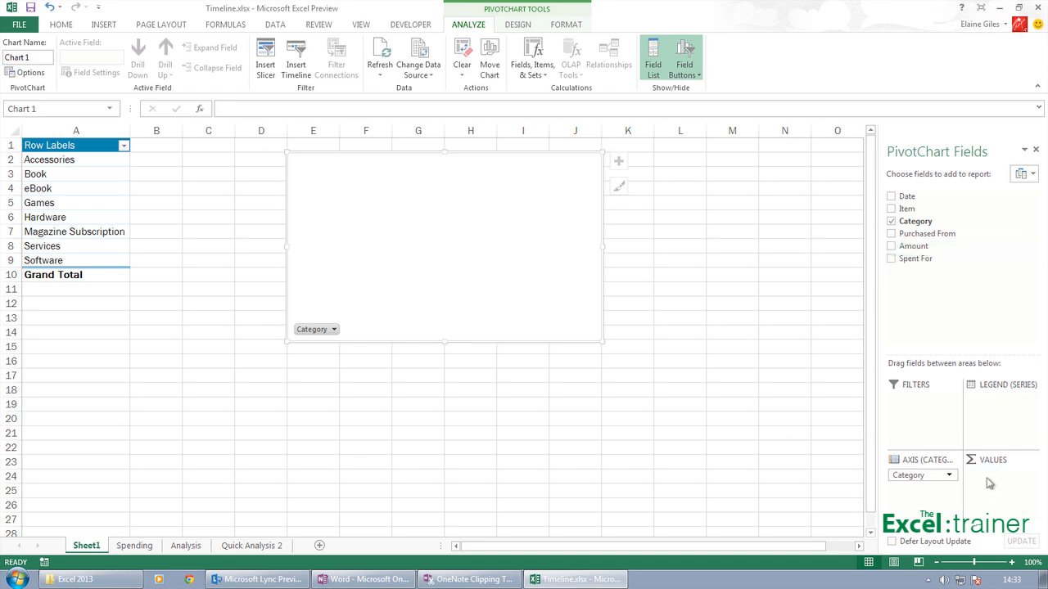
pyautogui.click(891, 246)
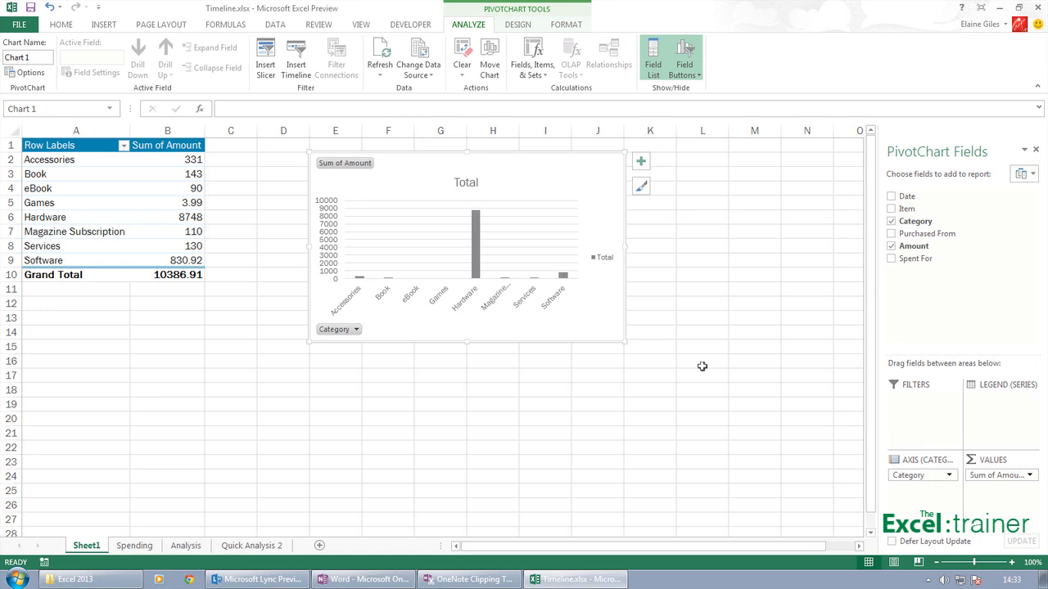
pyautogui.moveTo(477, 271)
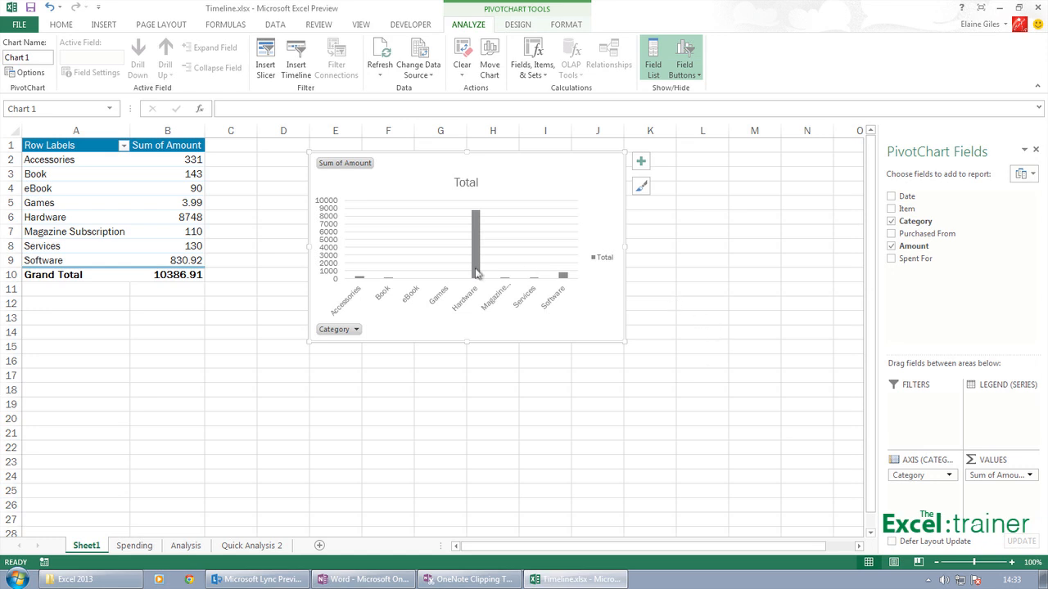
pyautogui.moveTo(115, 220)
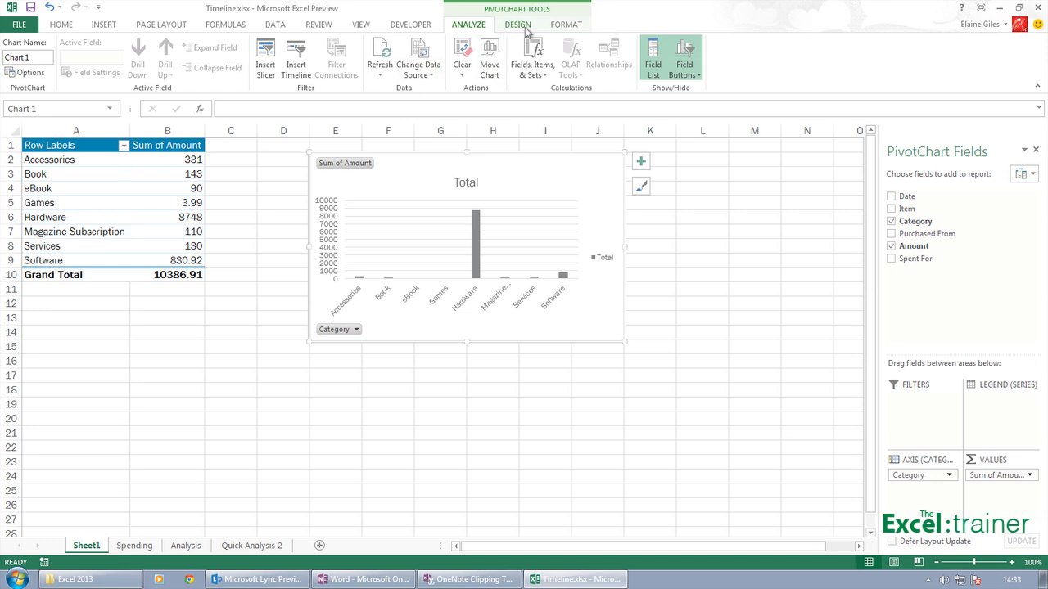
pyautogui.click(517, 24)
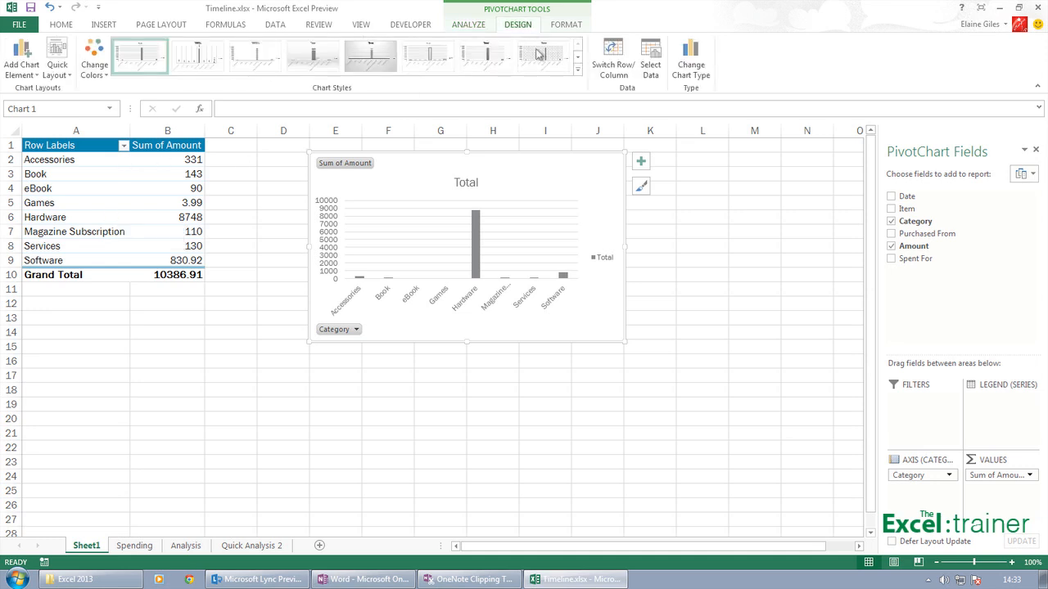
pyautogui.click(567, 24)
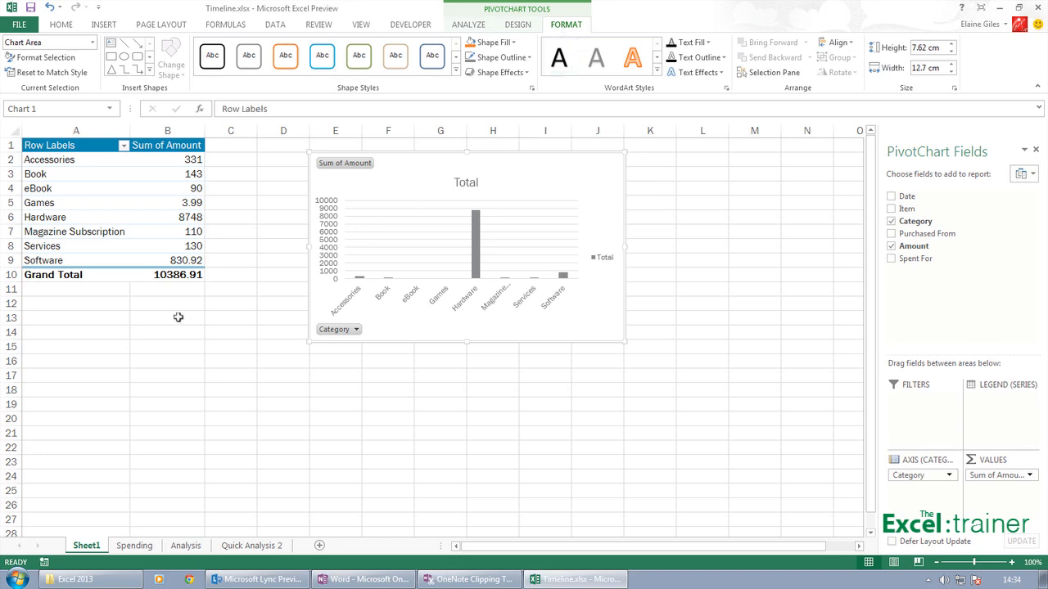
# Deselect the chart, return to the Spending sheet and show the Insert ribbon.
pyautogui.click(167, 317)
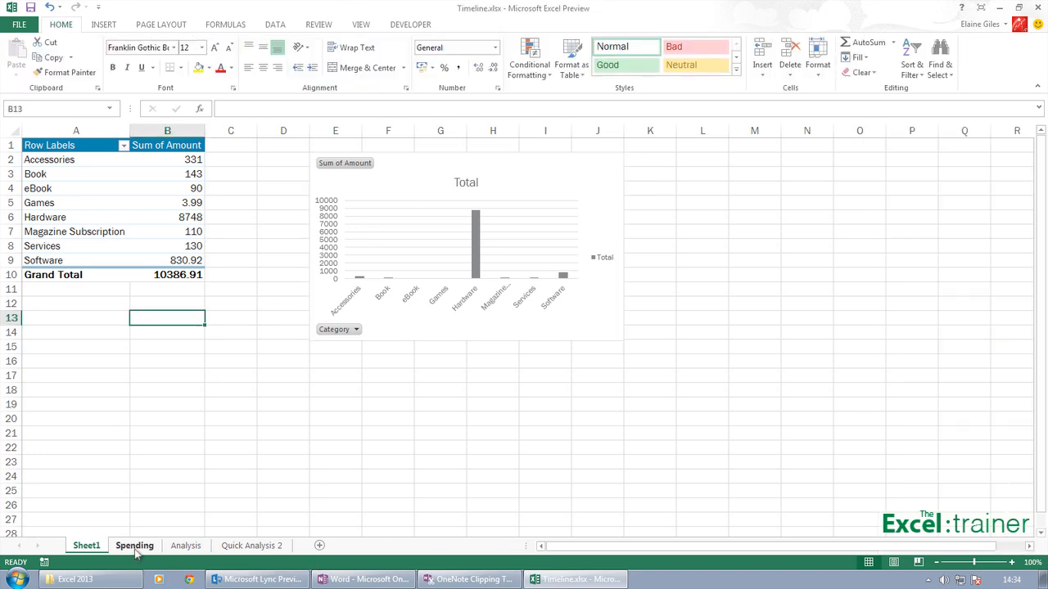
pyautogui.click(135, 547)
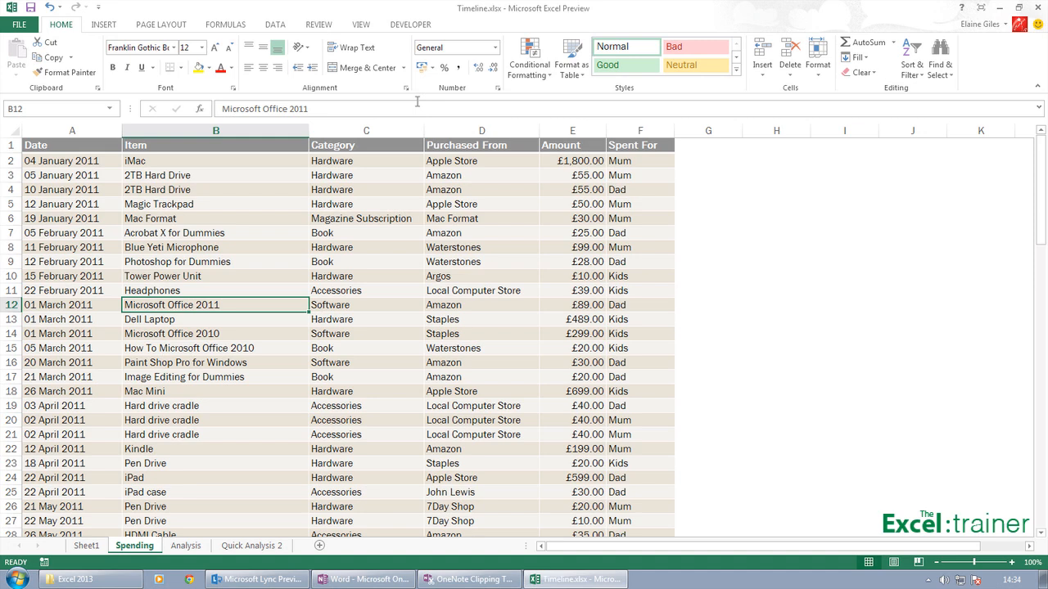
pyautogui.click(102, 25)
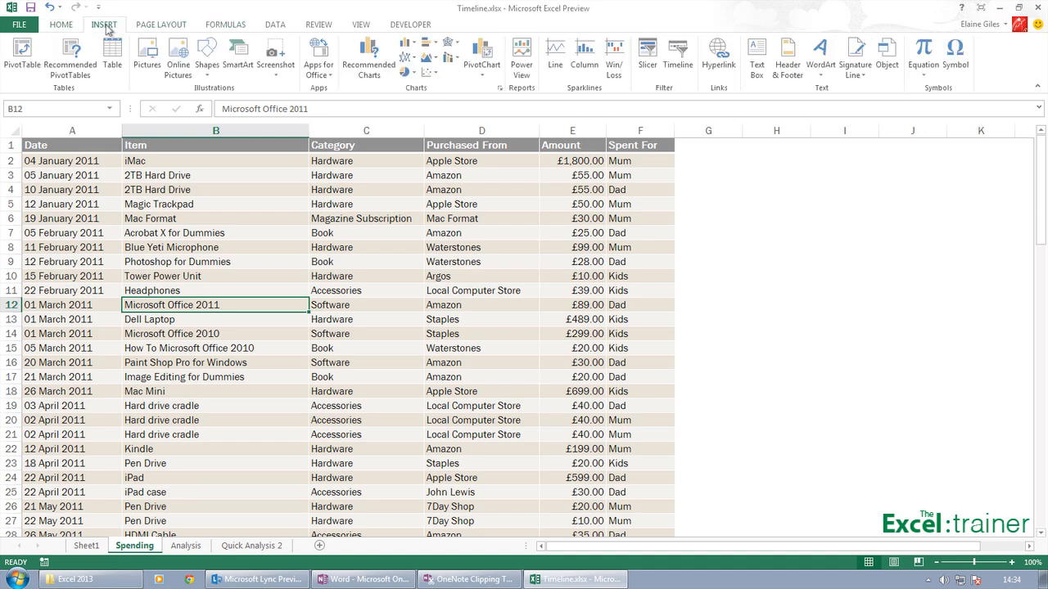
pyautogui.moveTo(367, 58)
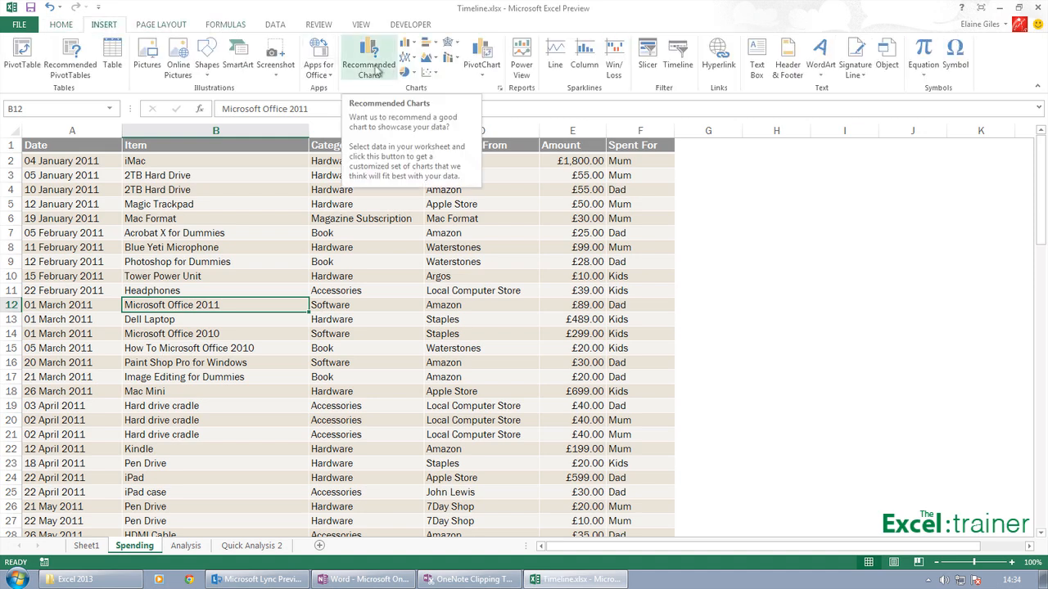
# Preview Recommended Charts: count by category, amounts scatter, amounts over time, count by store.
pyautogui.click(357, 52)
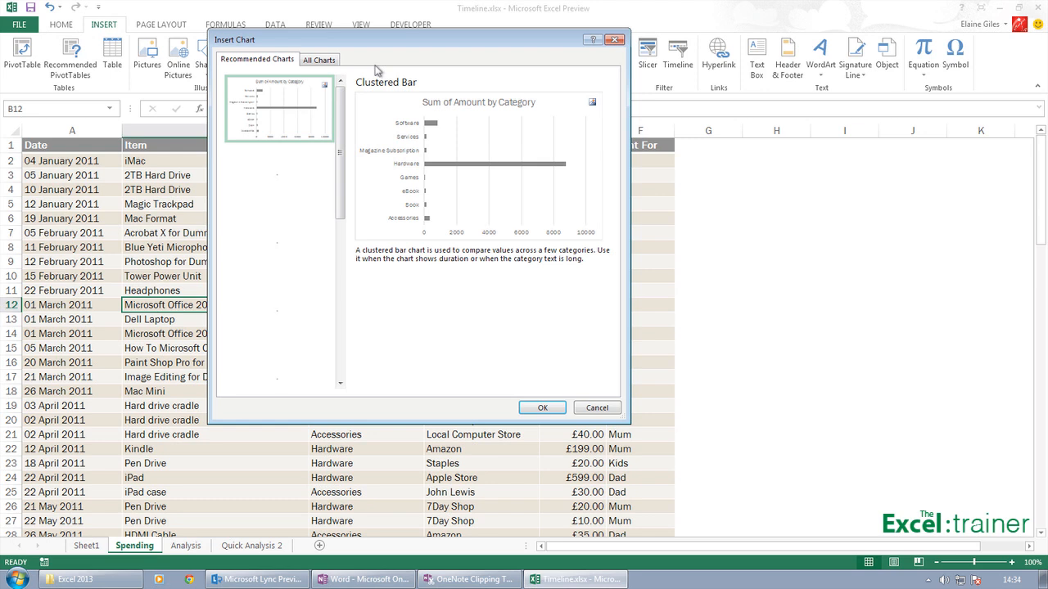
pyautogui.click(278, 177)
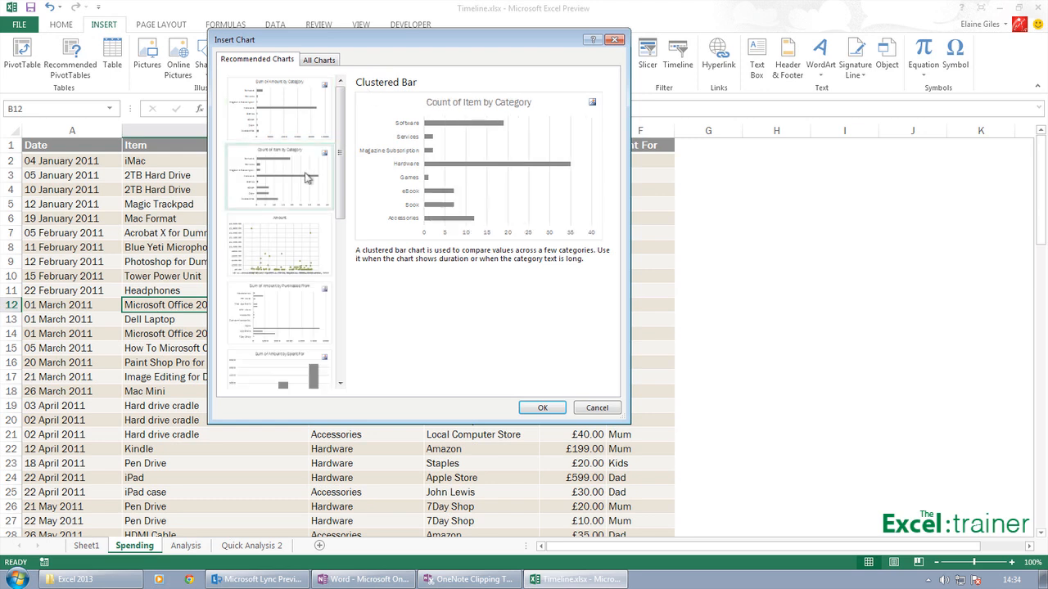
pyautogui.click(279, 246)
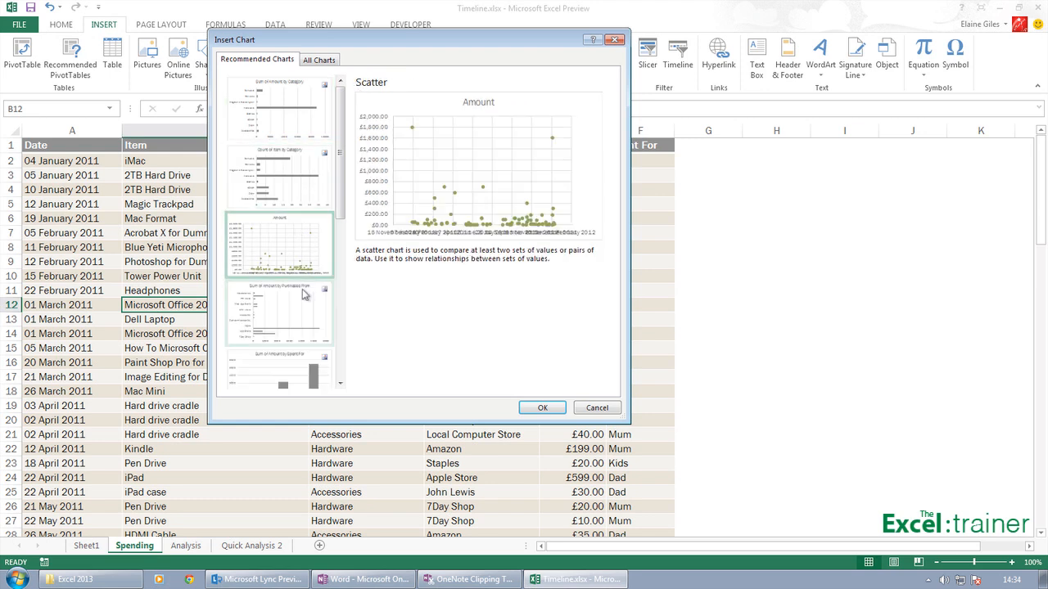
pyautogui.click(278, 369)
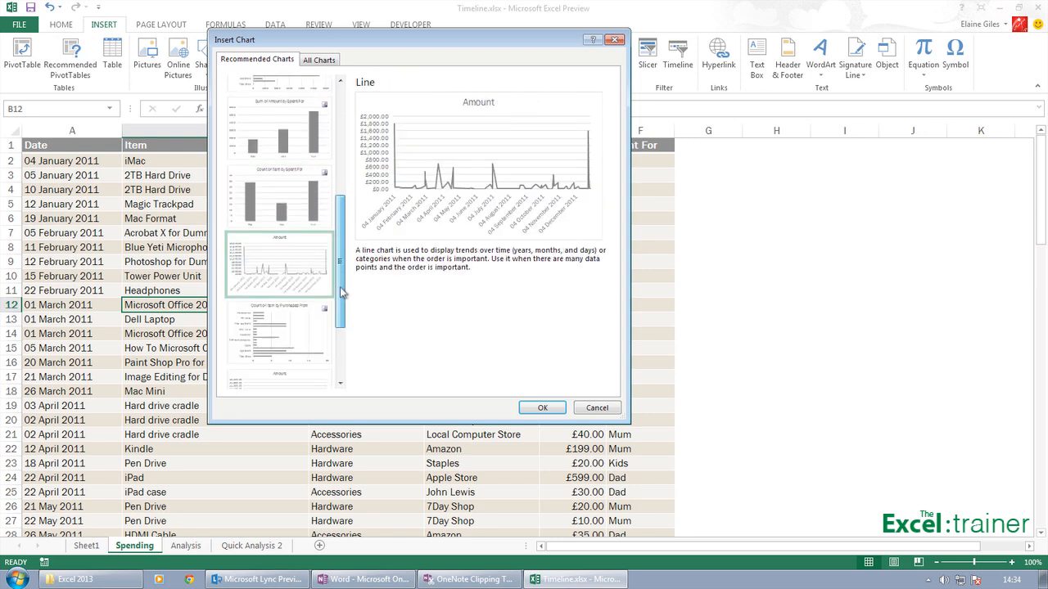
pyautogui.click(279, 328)
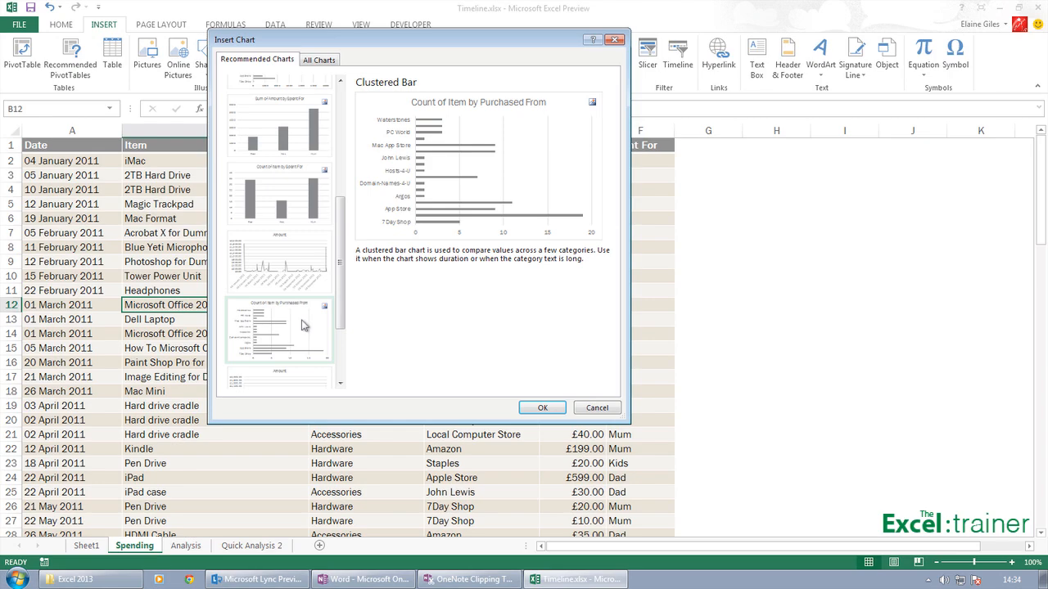
pyautogui.moveTo(524, 359)
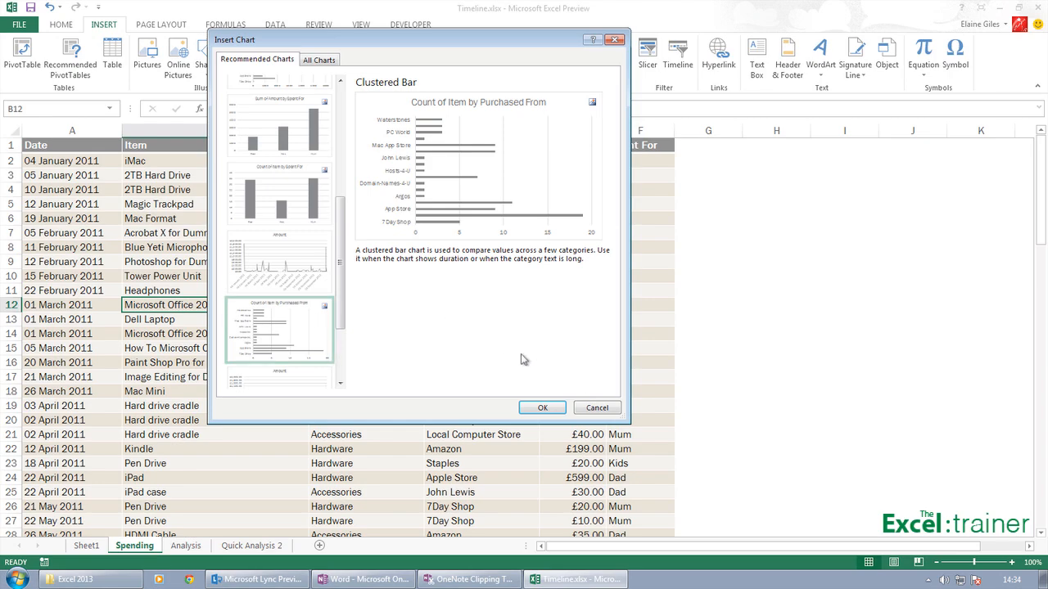